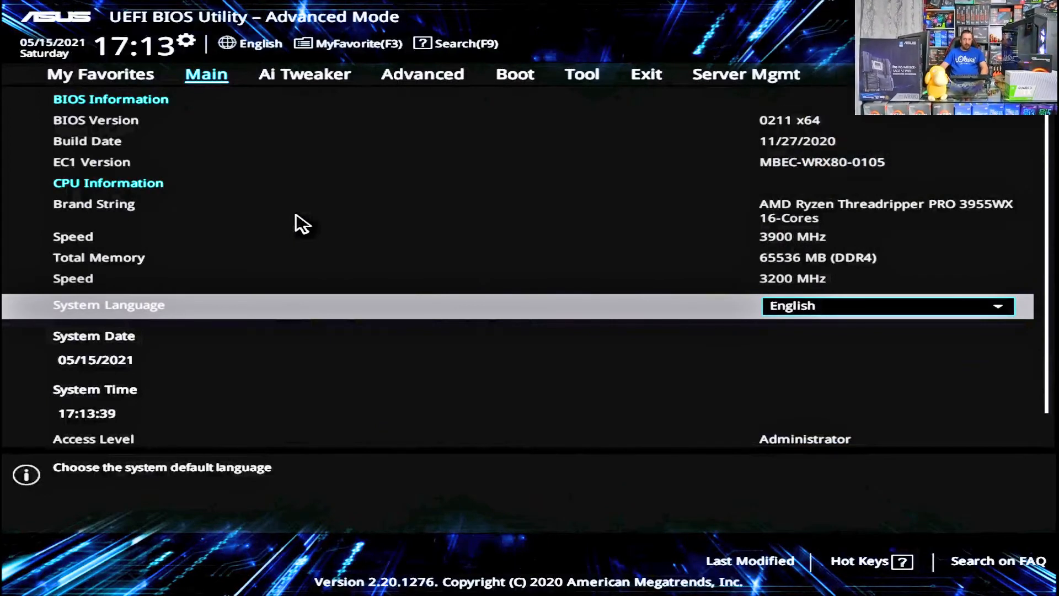
mouse_move(290, 365)
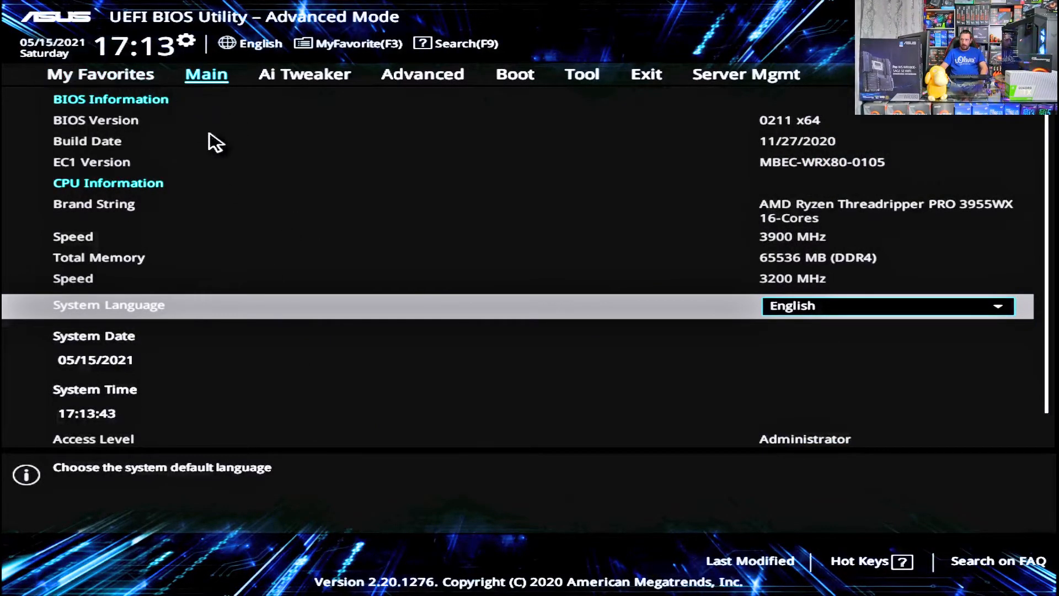
Step: Switch to Ai Tweaker showing CPU Core and SOC voltages on Manual, overrides Auto
click(304, 74)
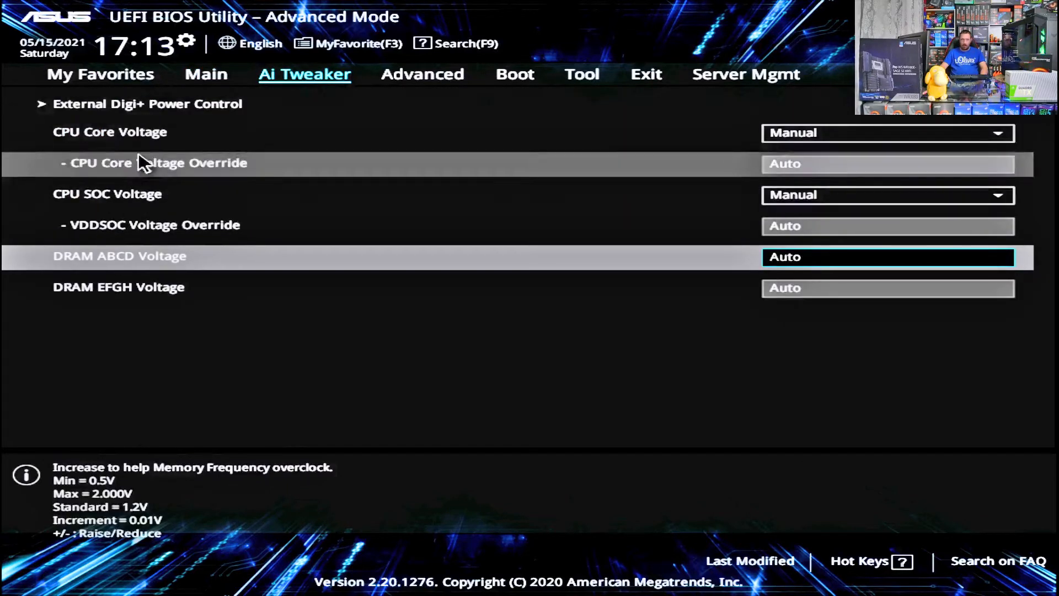
mouse_move(469, 88)
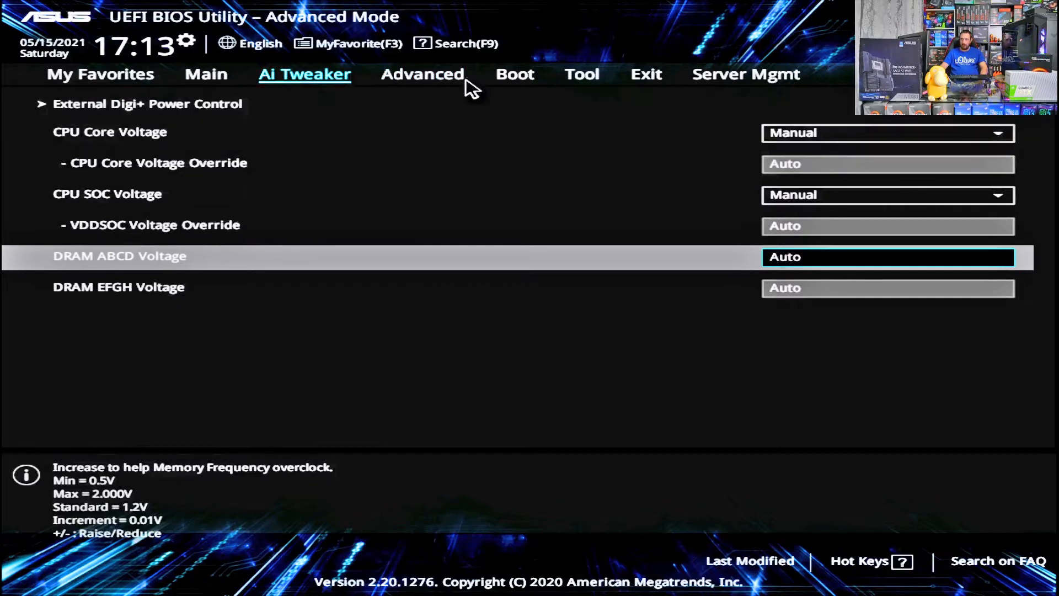
mouse_move(422, 74)
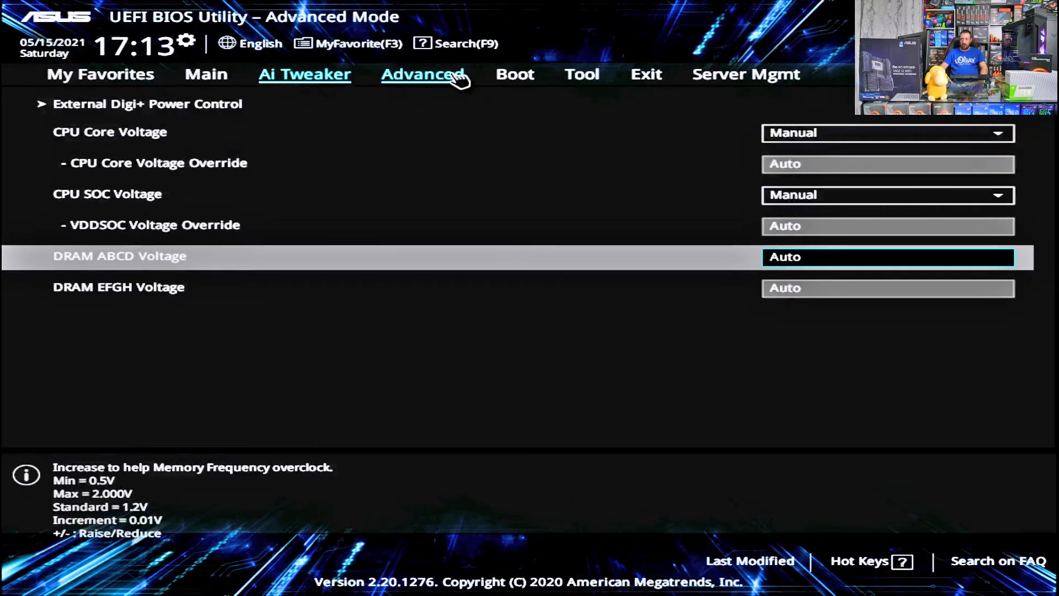
Step: Navigate Advanced > AMD CBS > UMC Common Options > DDR4 Common Options > DRAM Timing Configuration
click(423, 75)
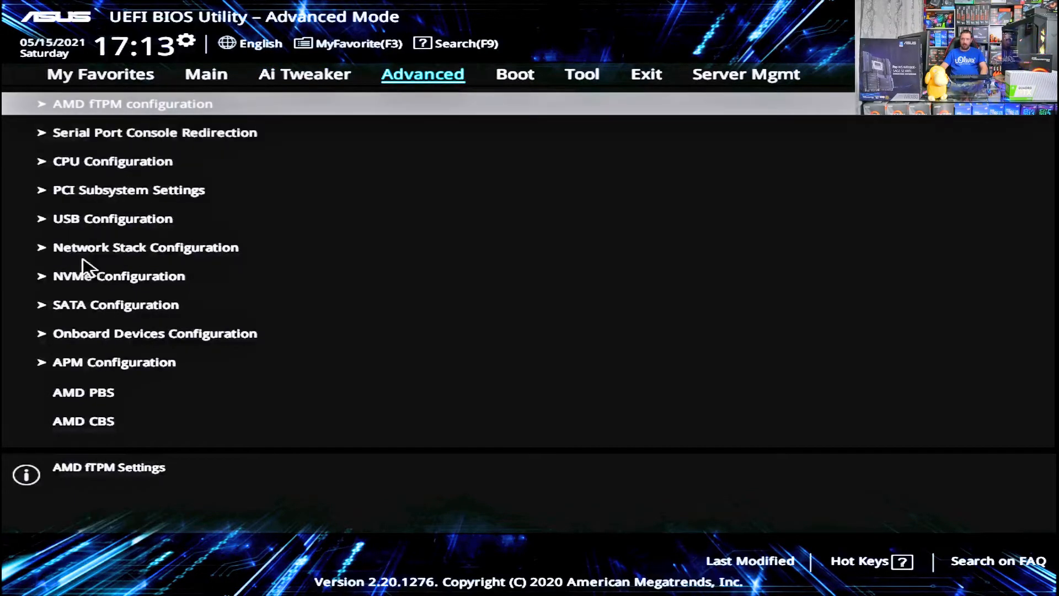
mouse_move(84, 420)
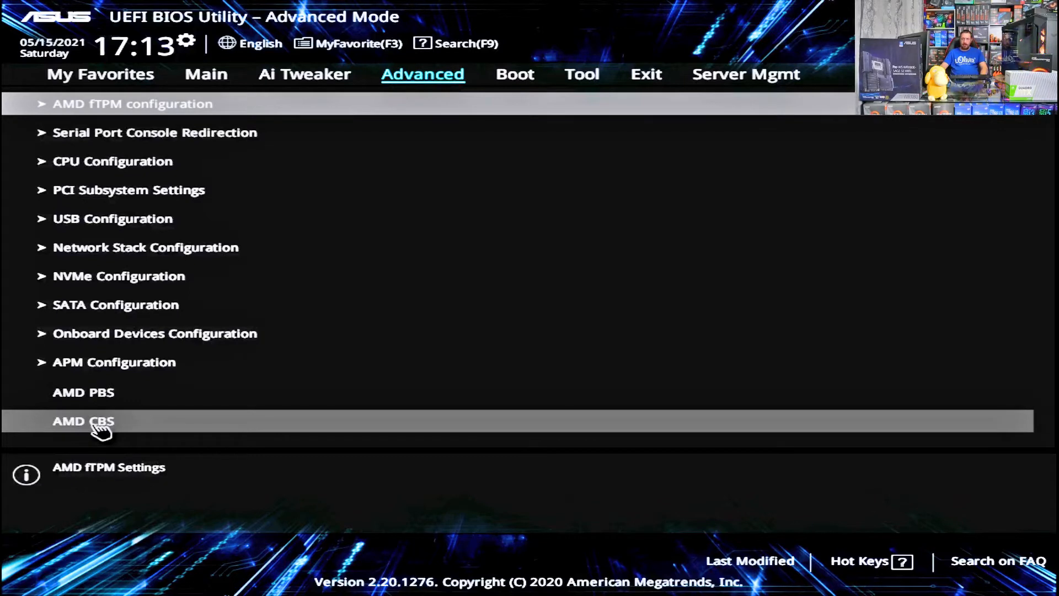
click(84, 420)
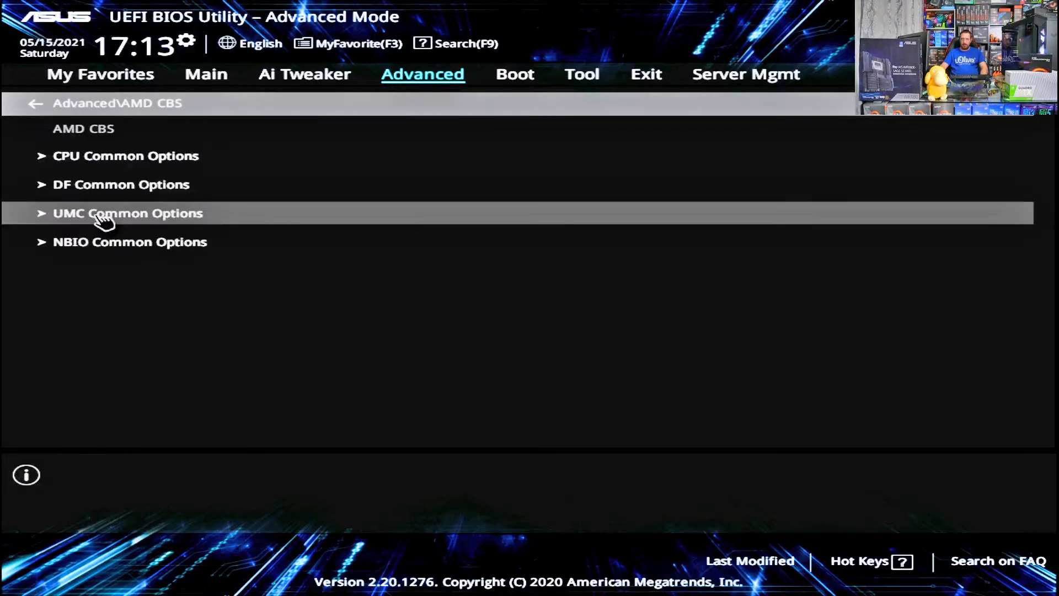
click(127, 213)
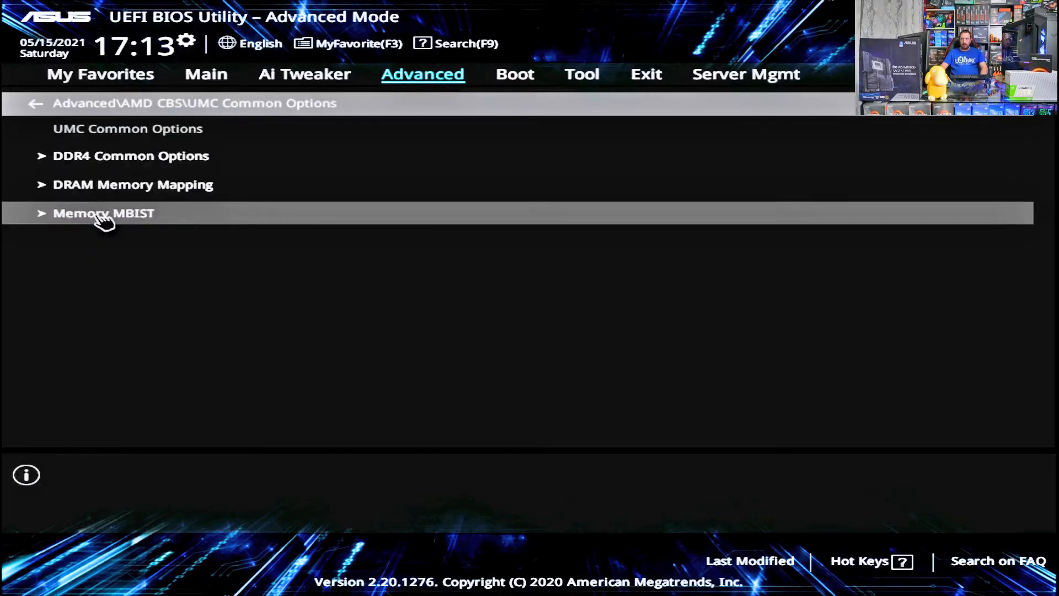
click(131, 155)
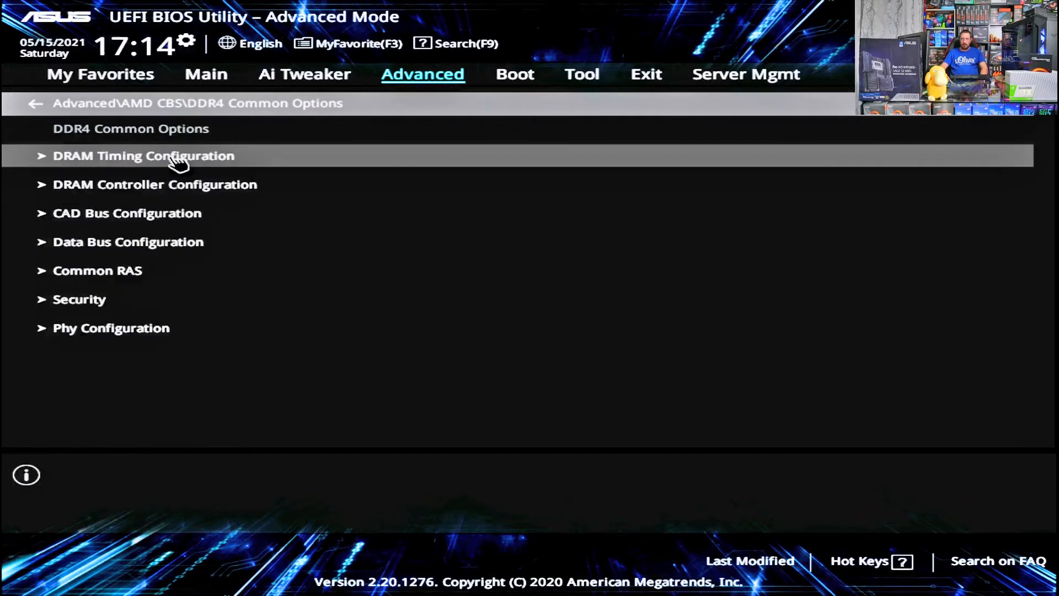
mouse_move(104, 169)
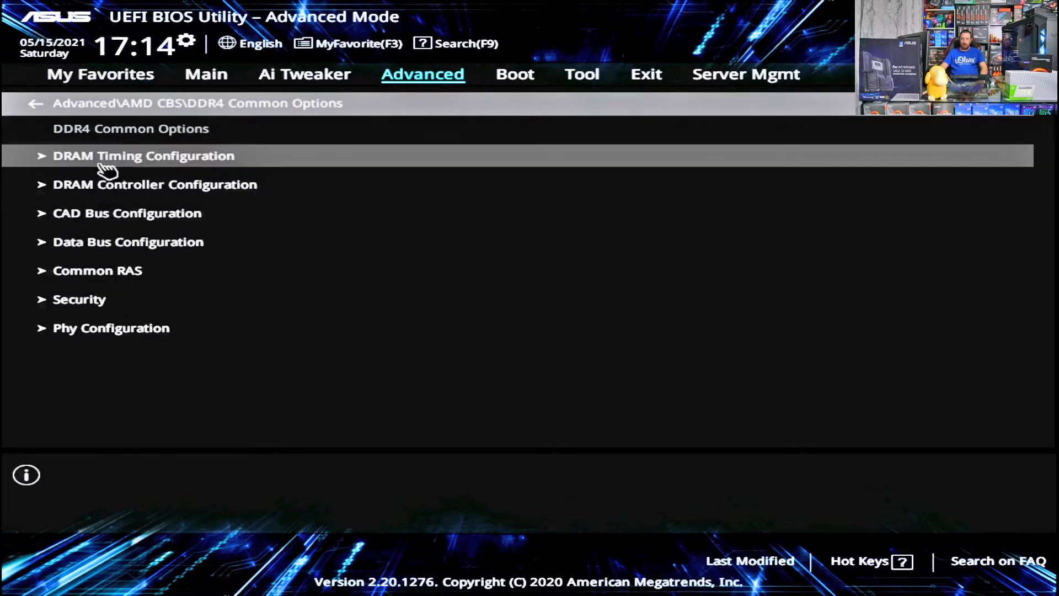
click(143, 156)
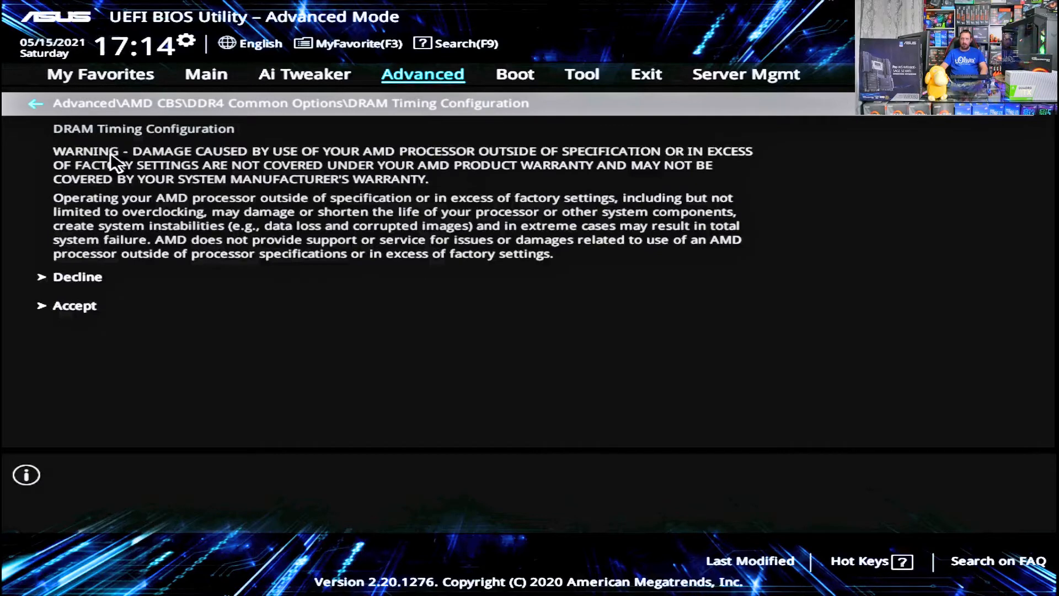
mouse_move(75, 305)
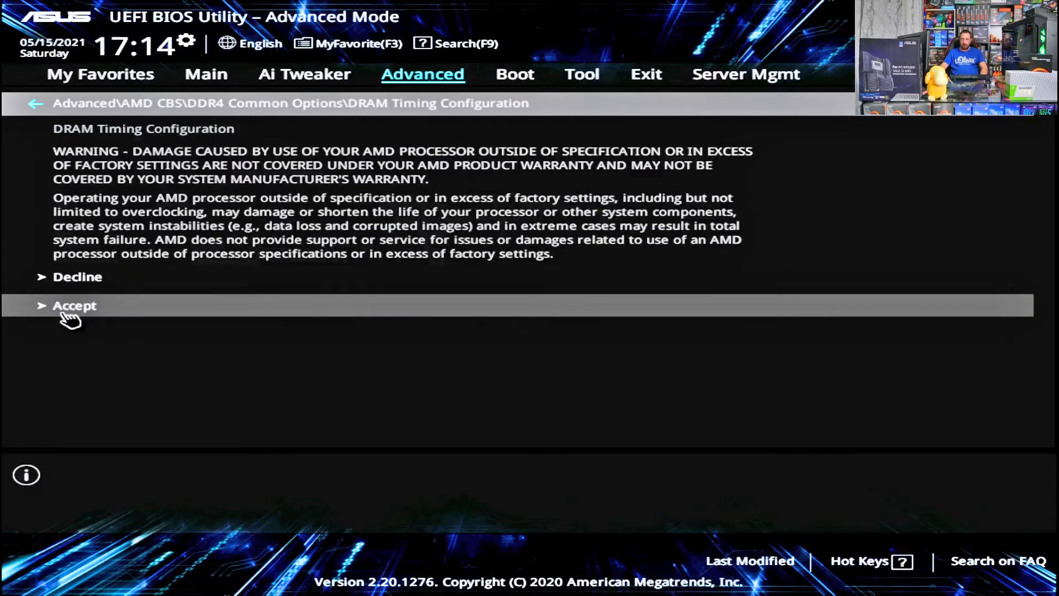
Step: Accept the overclocking warning and list Memory Clock Speed choices, currently 3000MHz
click(75, 305)
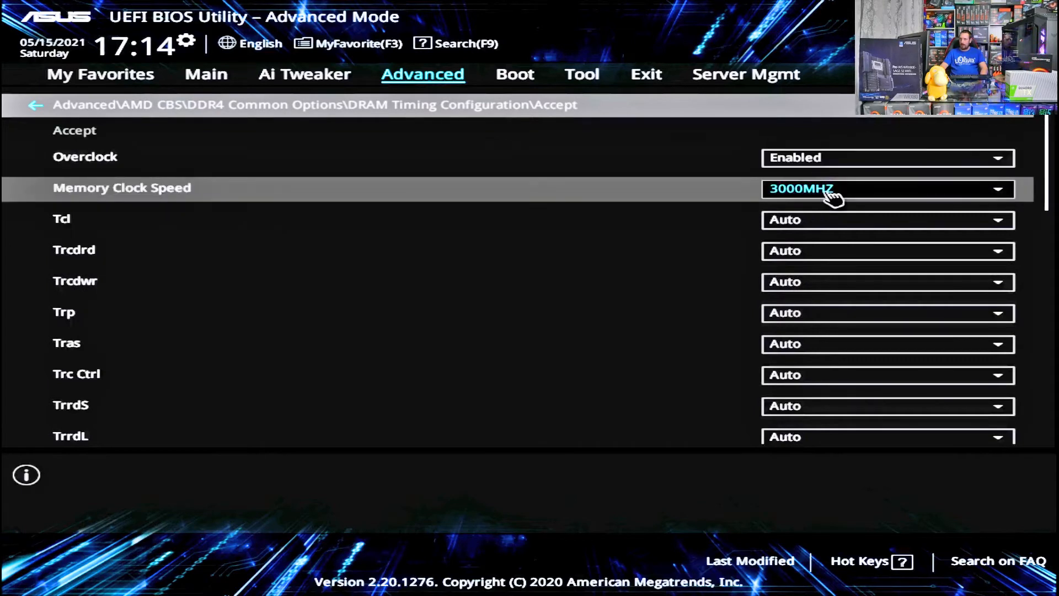
click(887, 188)
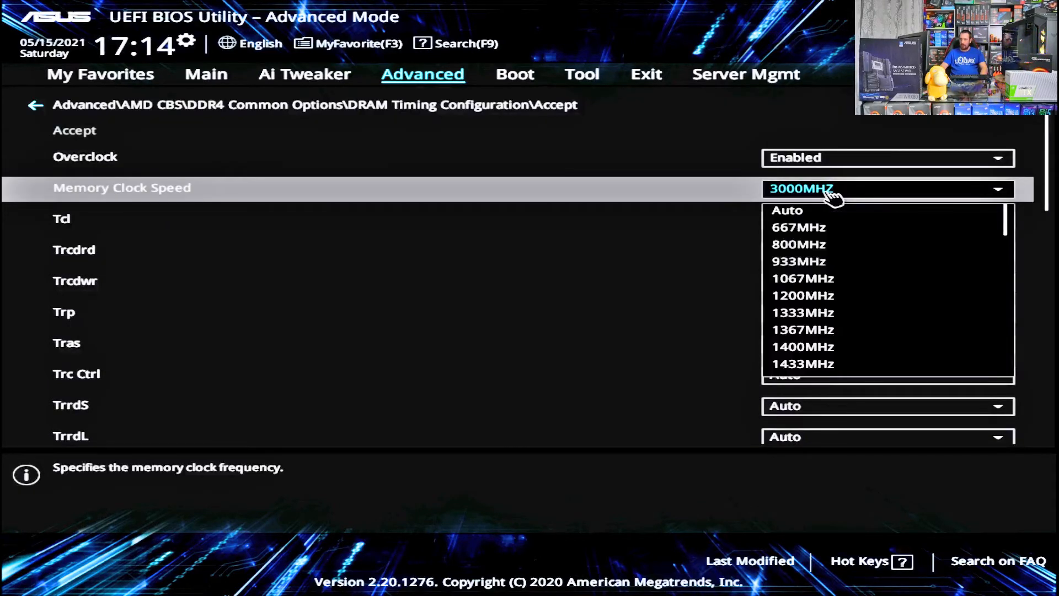